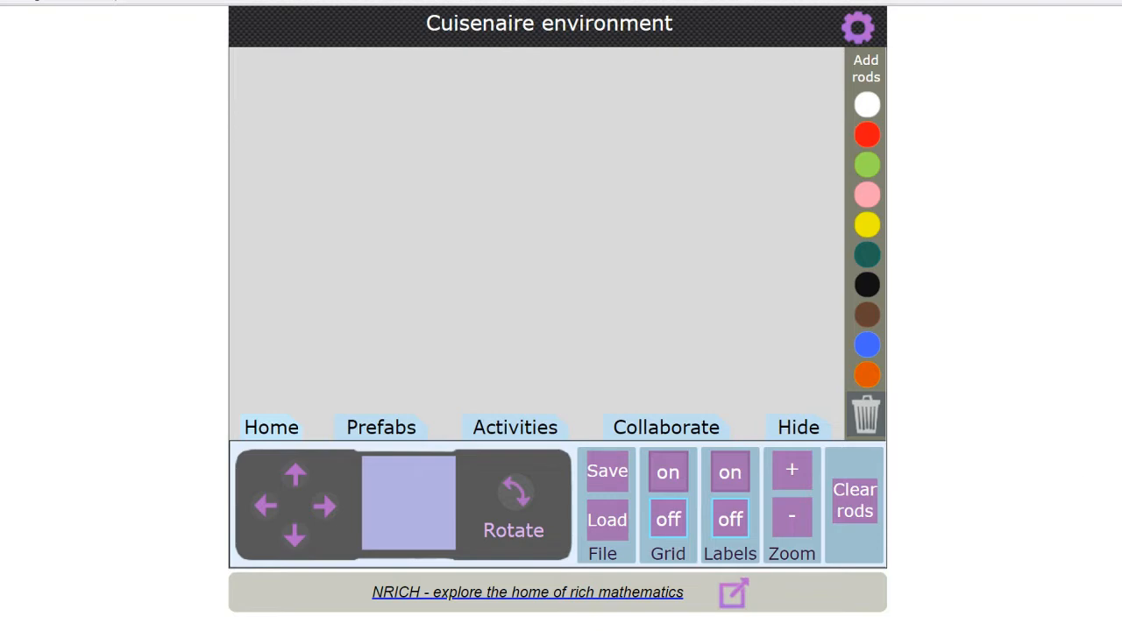
{"action": "mouse_move", "coordinate": [865, 105]}
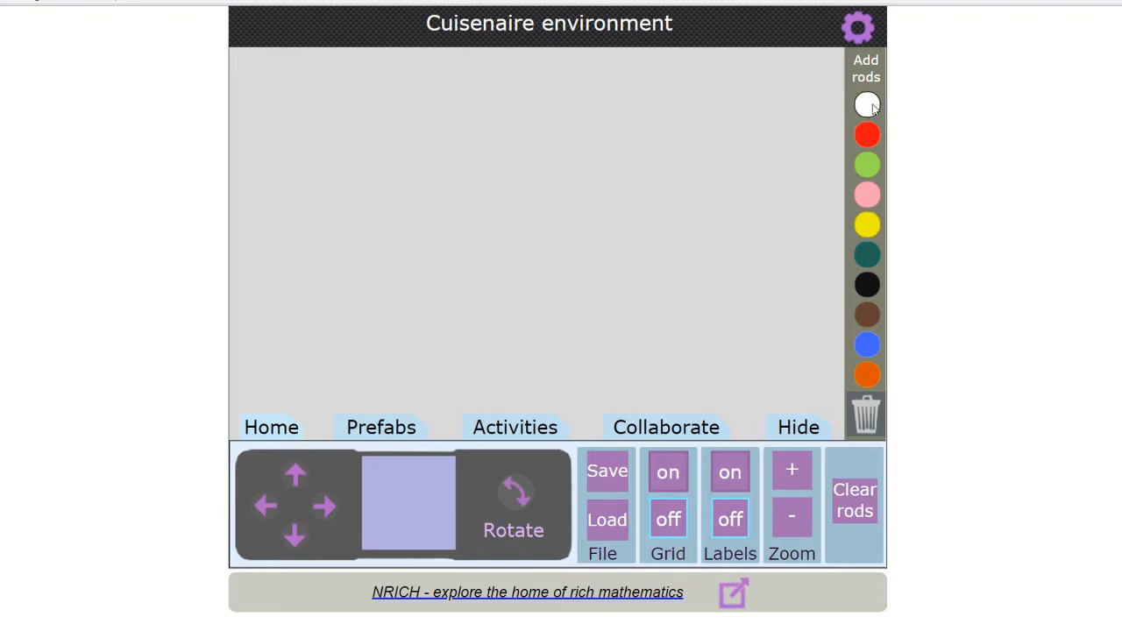
{"action": "mouse_move", "coordinate": [866, 225]}
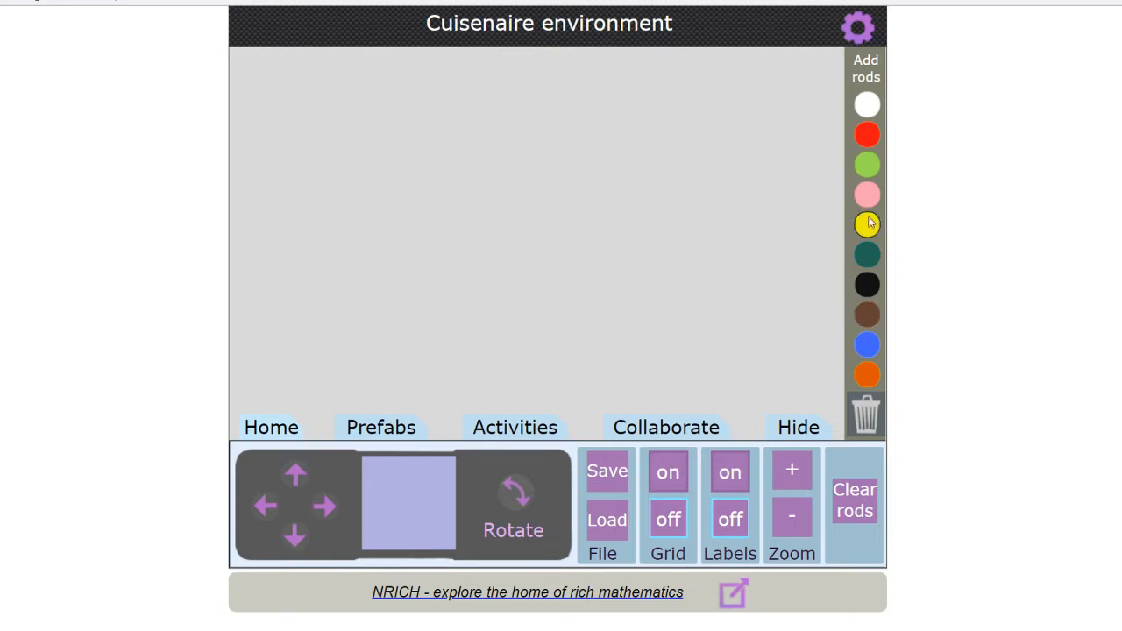
{"action": "mouse_move", "coordinate": [866, 284]}
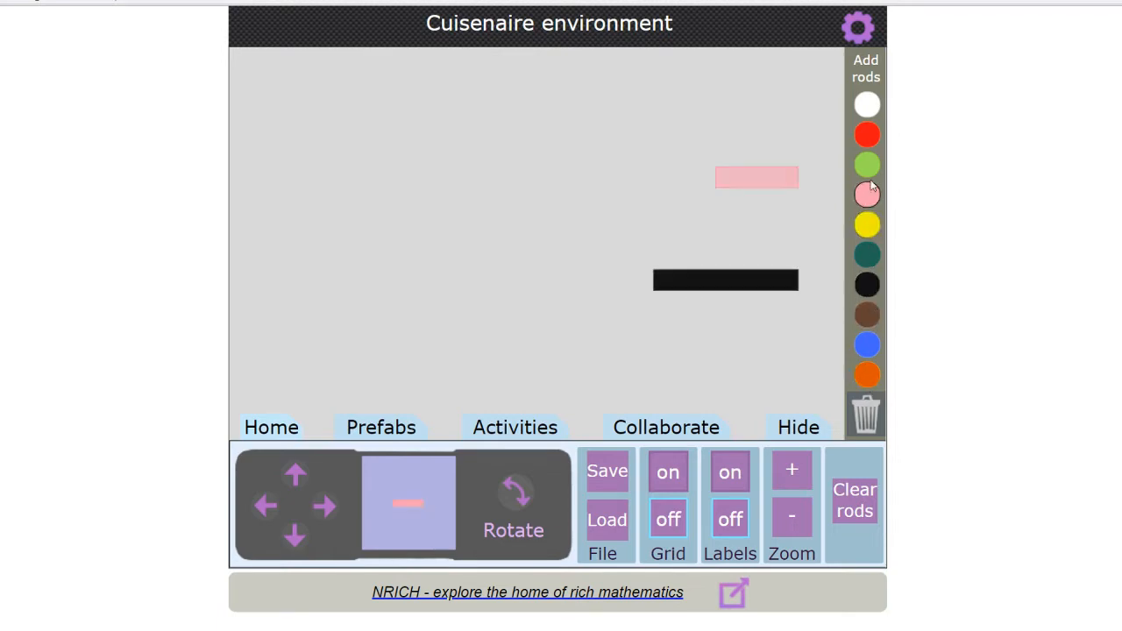
Step: Add a red rod, then place the pink rod at the top left with the black rod beneath it
{"action": "left_click", "coordinate": [866, 133]}
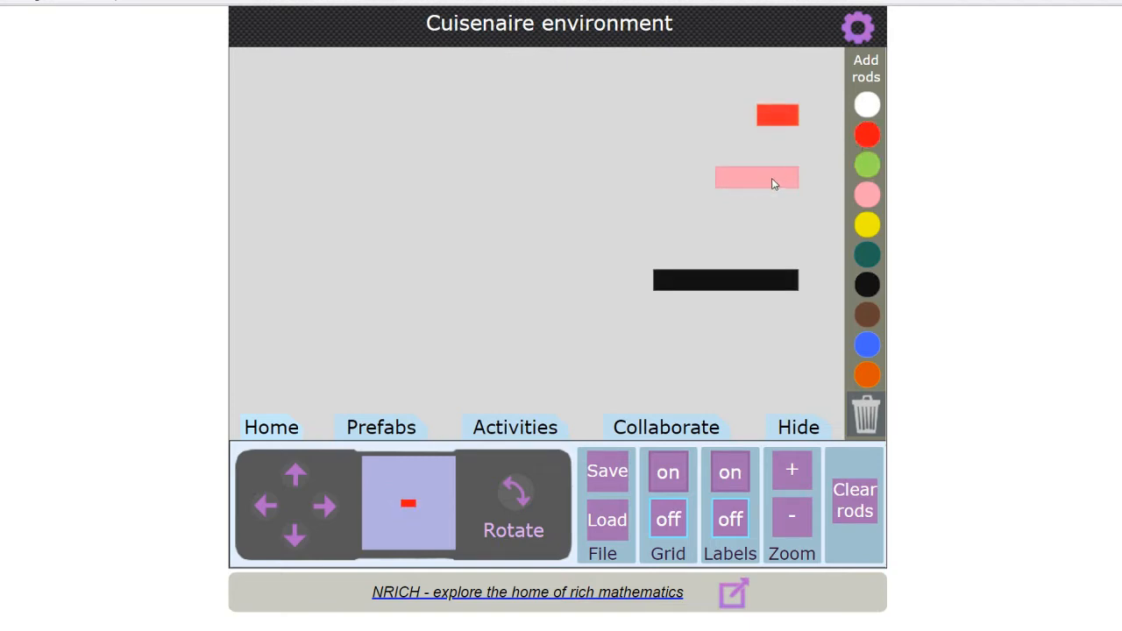
{"action": "left_click_drag", "start_coordinate": [757, 177], "coordinate": [364, 137]}
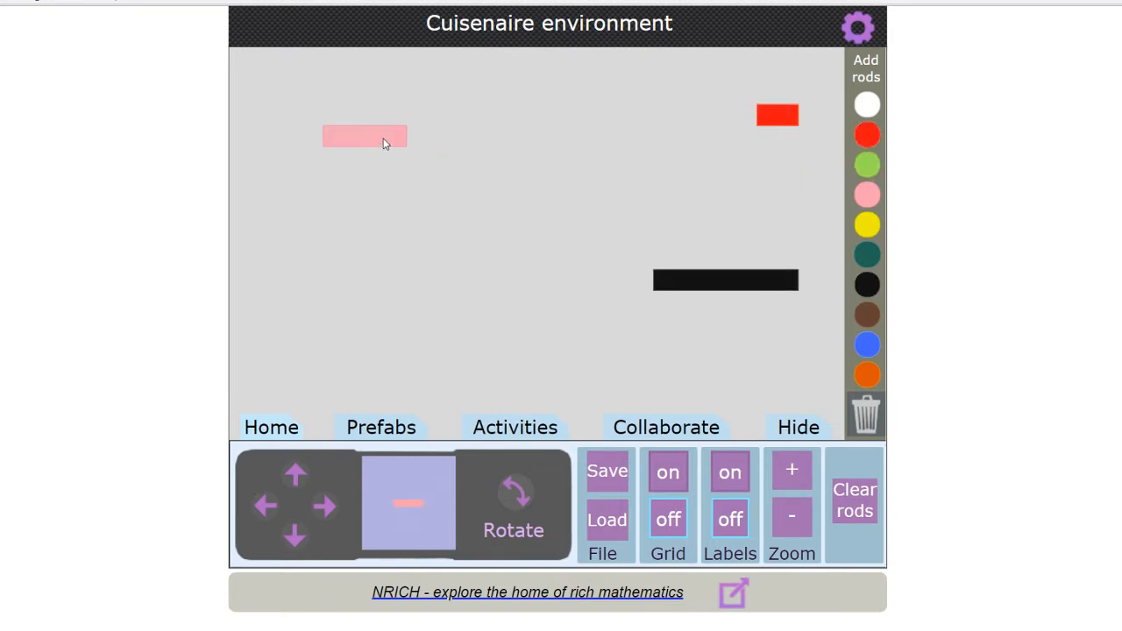
{"action": "left_click_drag", "start_coordinate": [725, 280], "coordinate": [455, 178]}
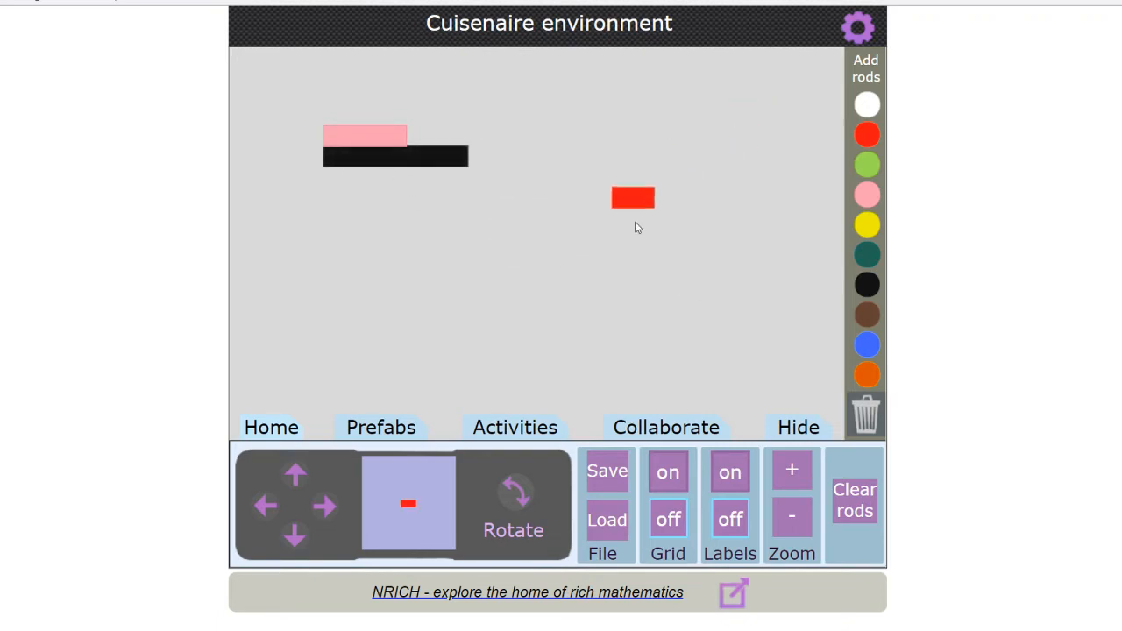
Step: Rotate the black rod upright and discard the red rod in the trash
{"action": "left_click_drag", "start_coordinate": [632, 196], "coordinate": [344, 196]}
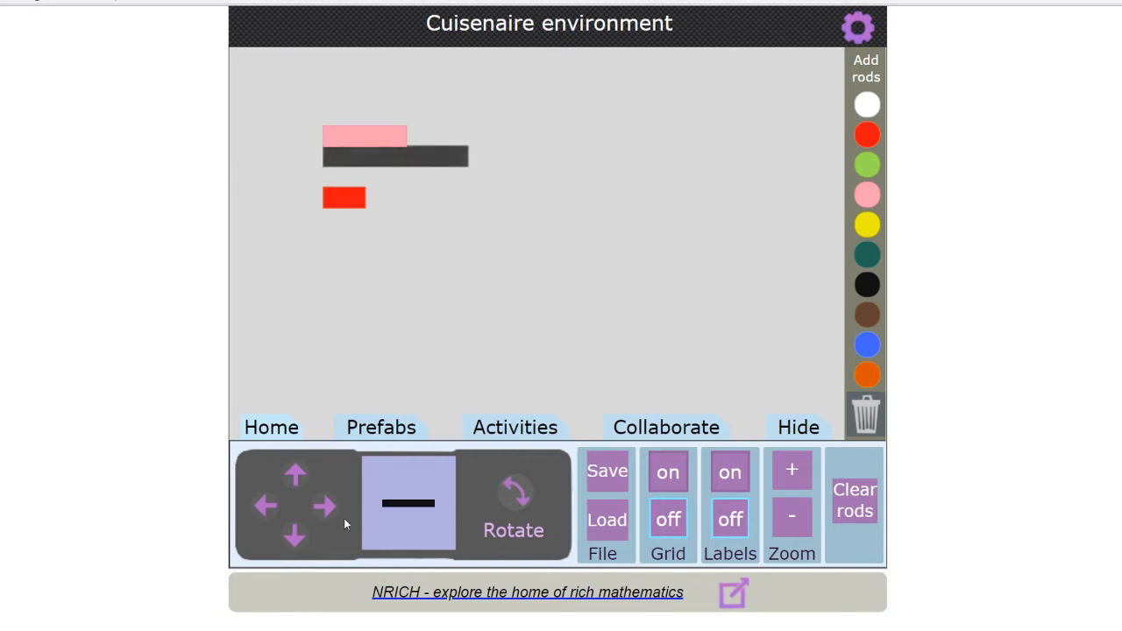
{"action": "left_click", "coordinate": [325, 504]}
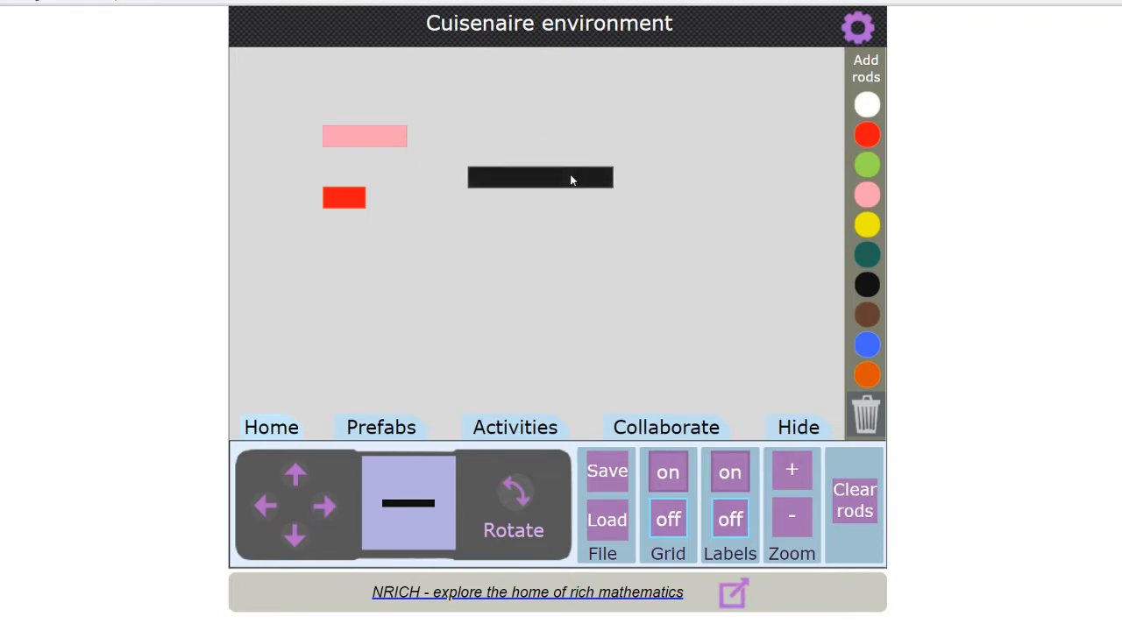
{"action": "left_click", "coordinate": [513, 491]}
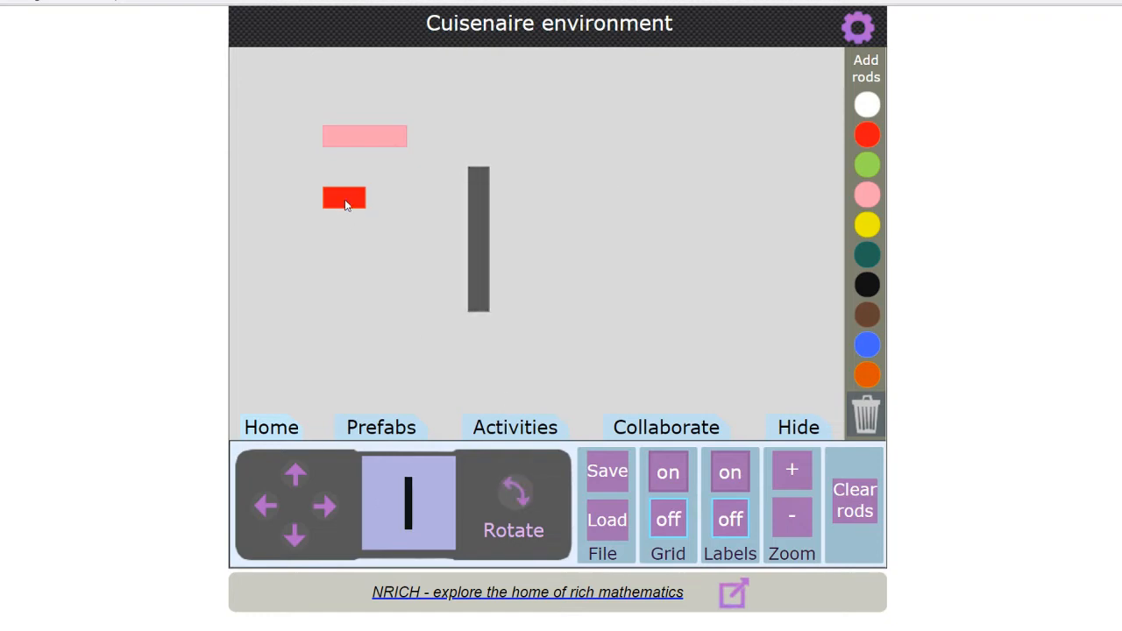
{"action": "left_click_drag", "start_coordinate": [343, 196], "coordinate": [611, 322]}
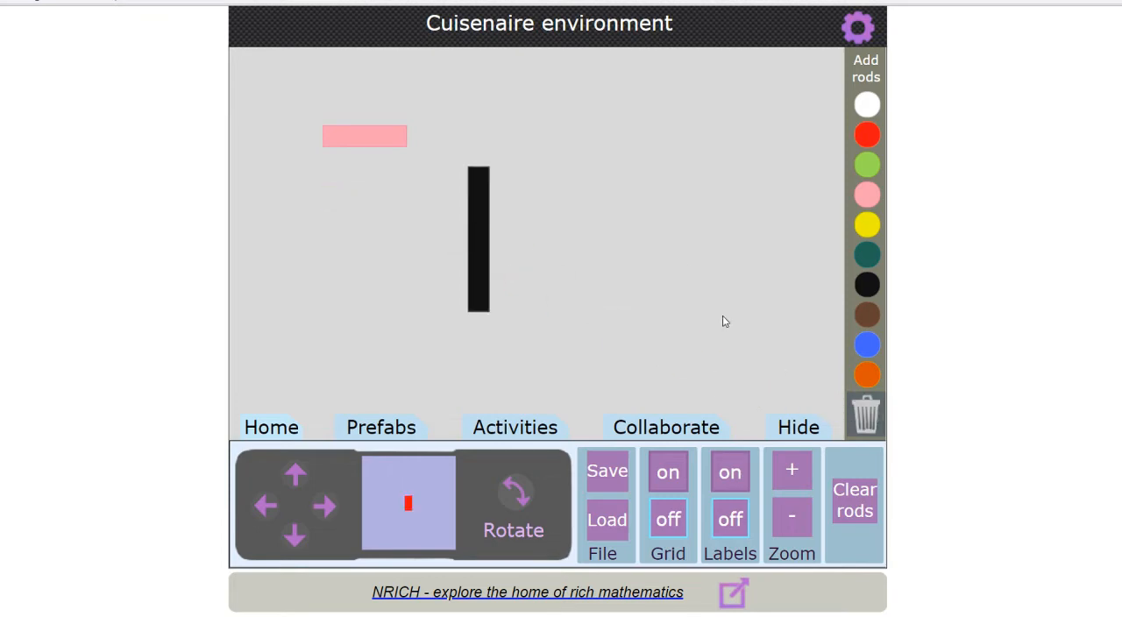
{"action": "mouse_move", "coordinate": [766, 387]}
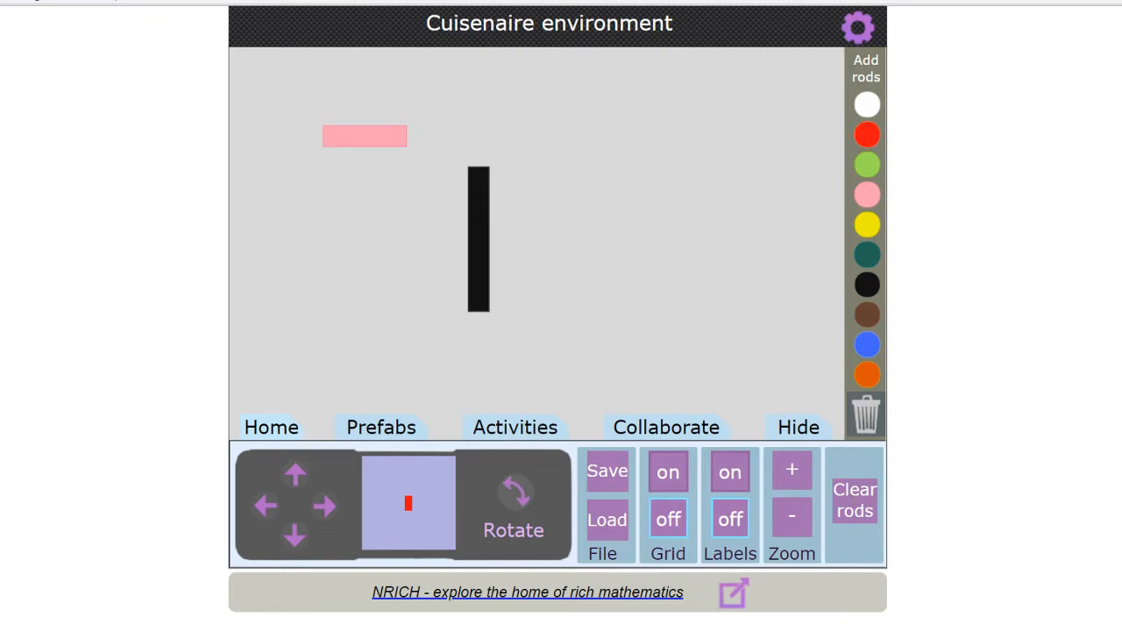
Step: Clear all rods, turn the grid on, and set a yellow and a pink rod end to end at the top left
{"action": "left_click", "coordinate": [854, 500]}
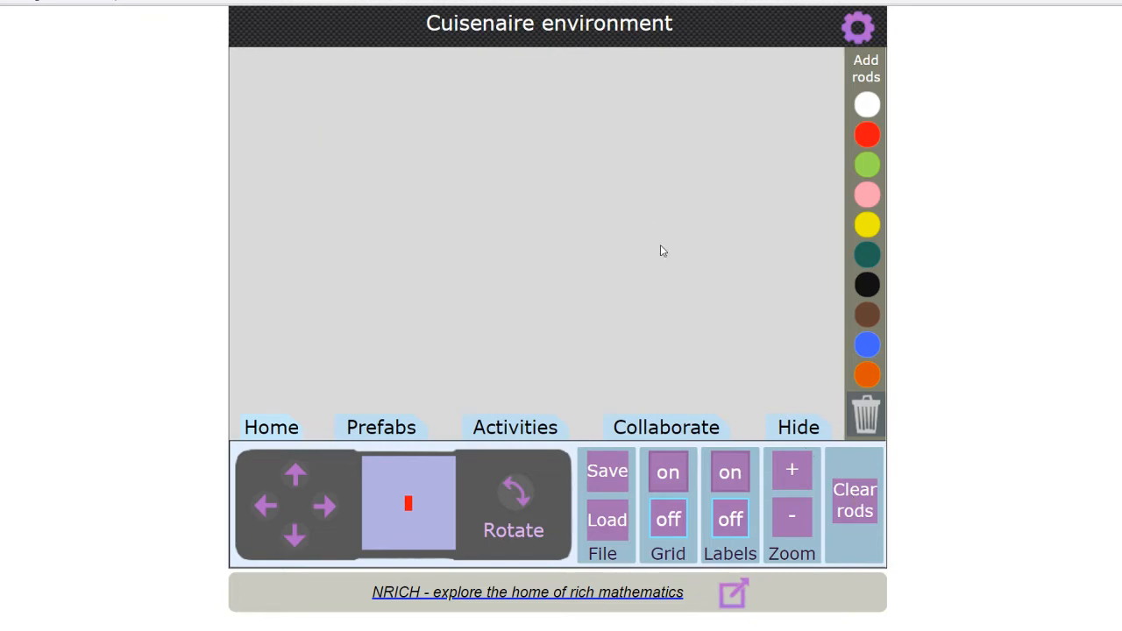
{"action": "mouse_move", "coordinate": [639, 370]}
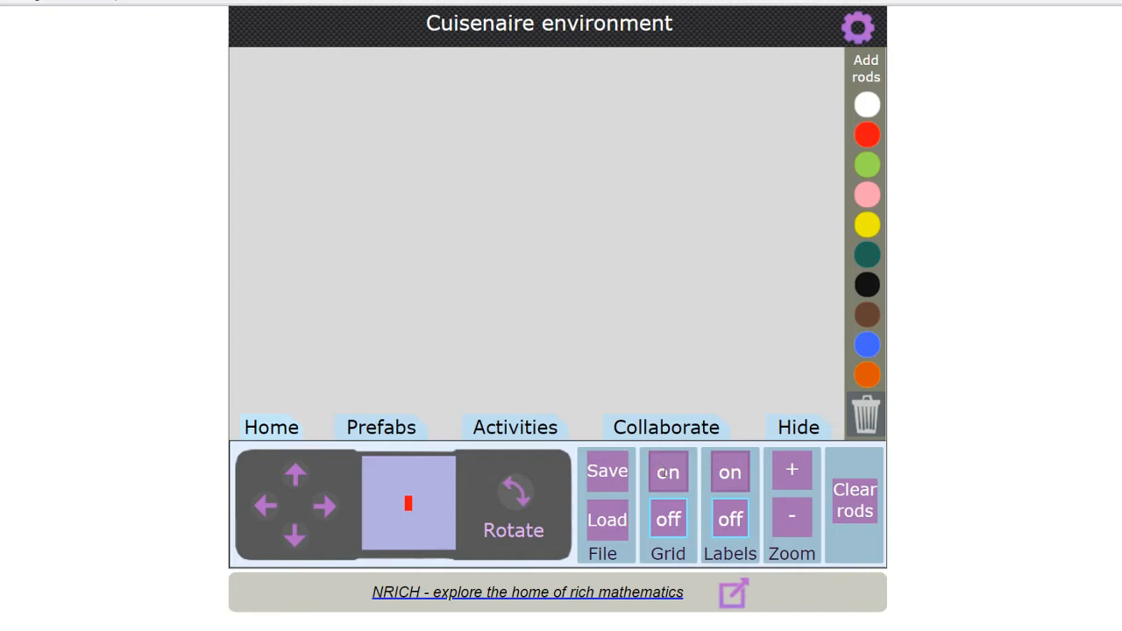
{"action": "left_click", "coordinate": [668, 472]}
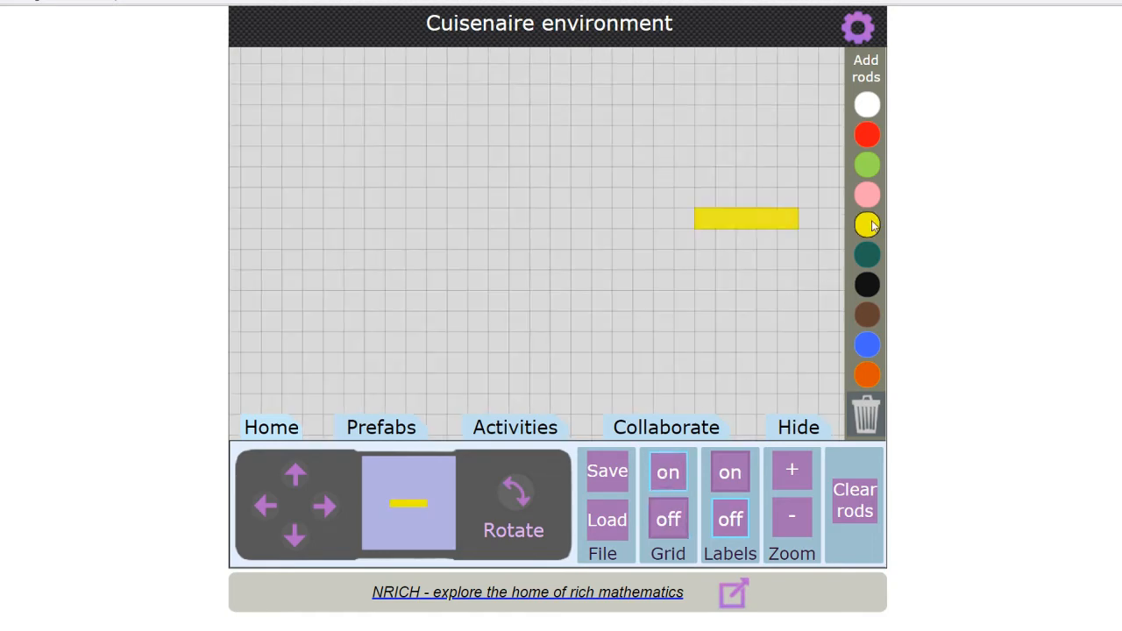
{"action": "left_click_drag", "start_coordinate": [745, 218], "coordinate": [375, 155]}
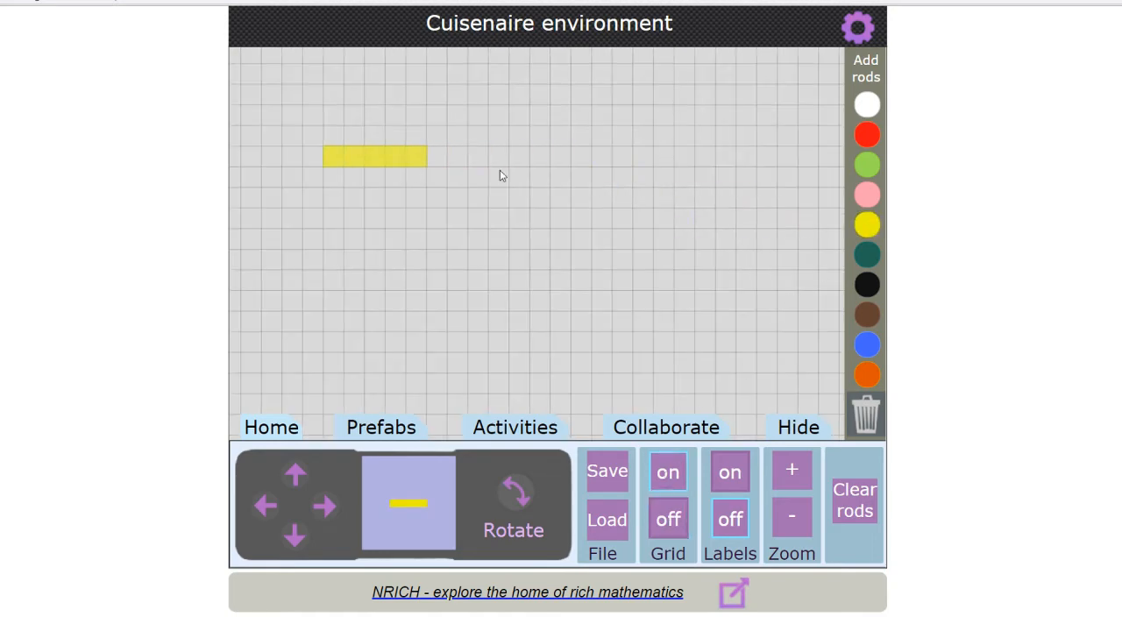
{"action": "left_click", "coordinate": [866, 195]}
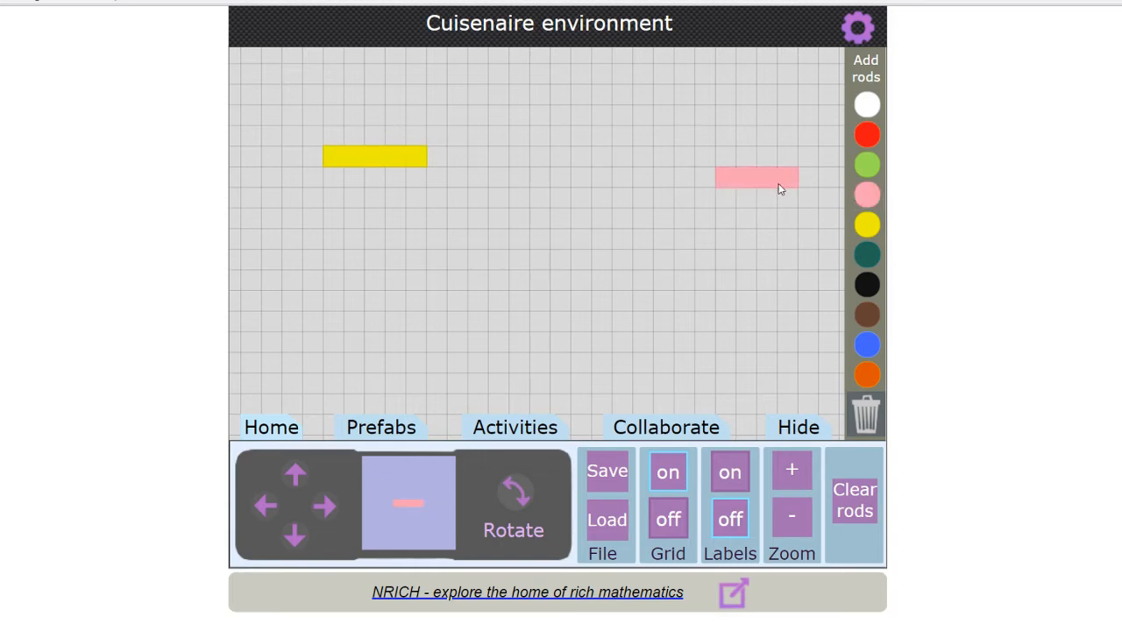
{"action": "left_click_drag", "start_coordinate": [757, 179], "coordinate": [470, 156]}
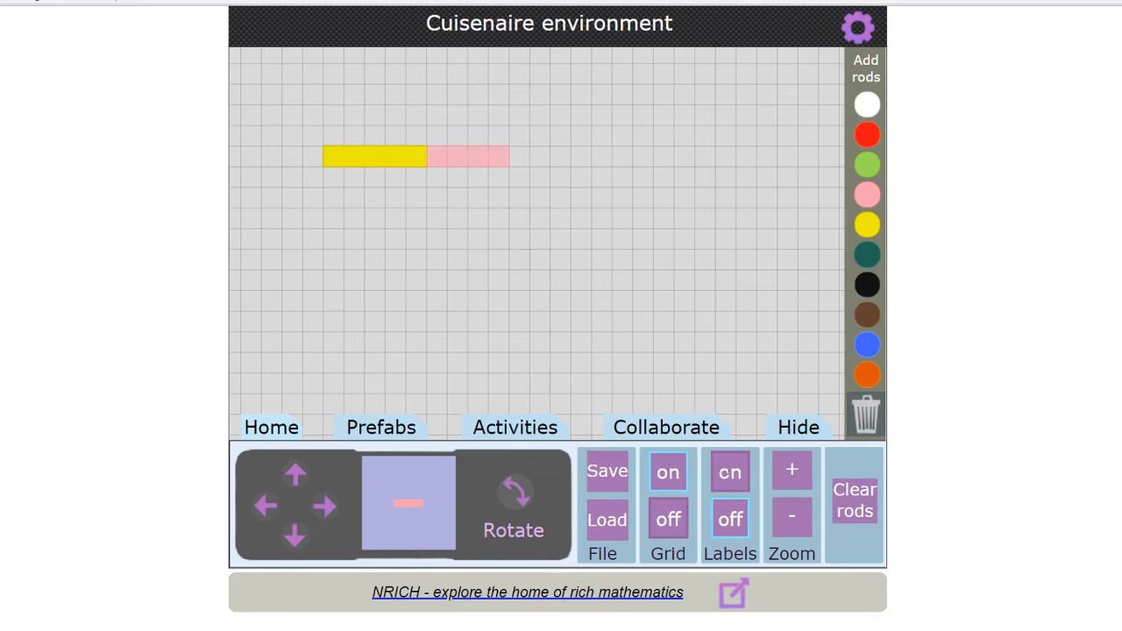
Step: Drag the pink 'p' rod down onto the row beneath the yellow 'y' rod
{"action": "left_click", "coordinate": [730, 471]}
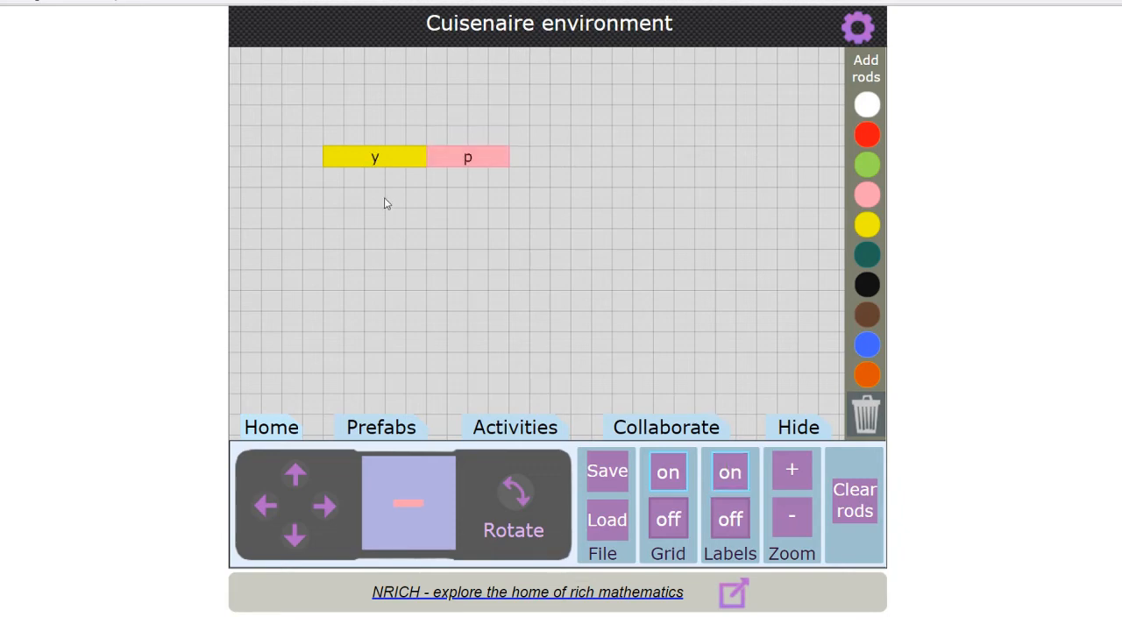
{"action": "mouse_move", "coordinate": [384, 159]}
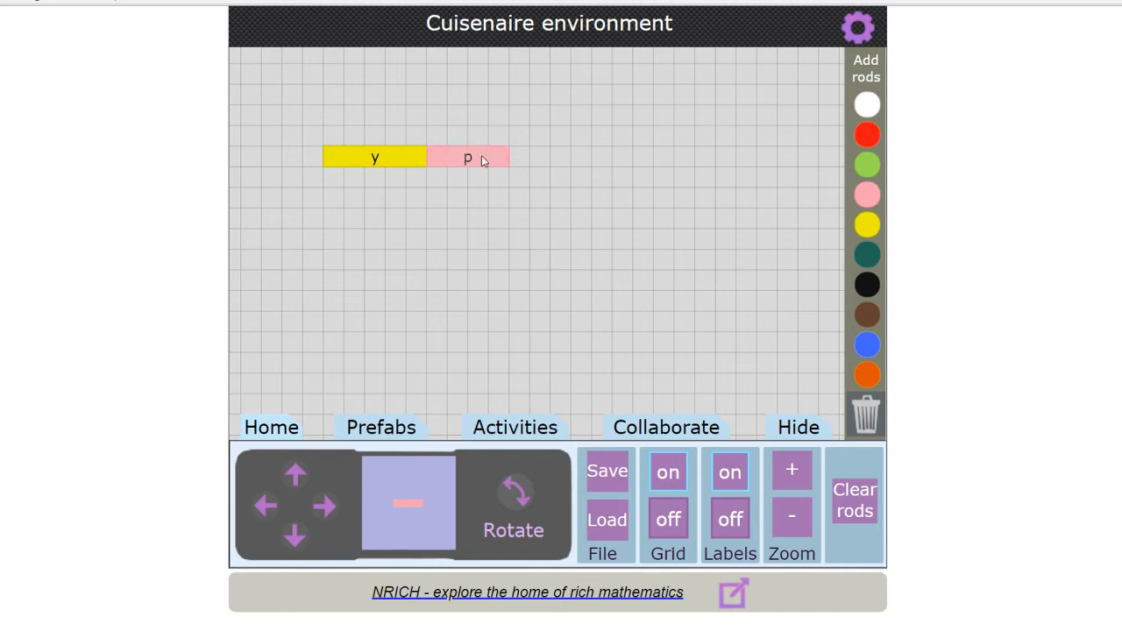
{"action": "left_click_drag", "start_coordinate": [466, 158], "coordinate": [365, 198]}
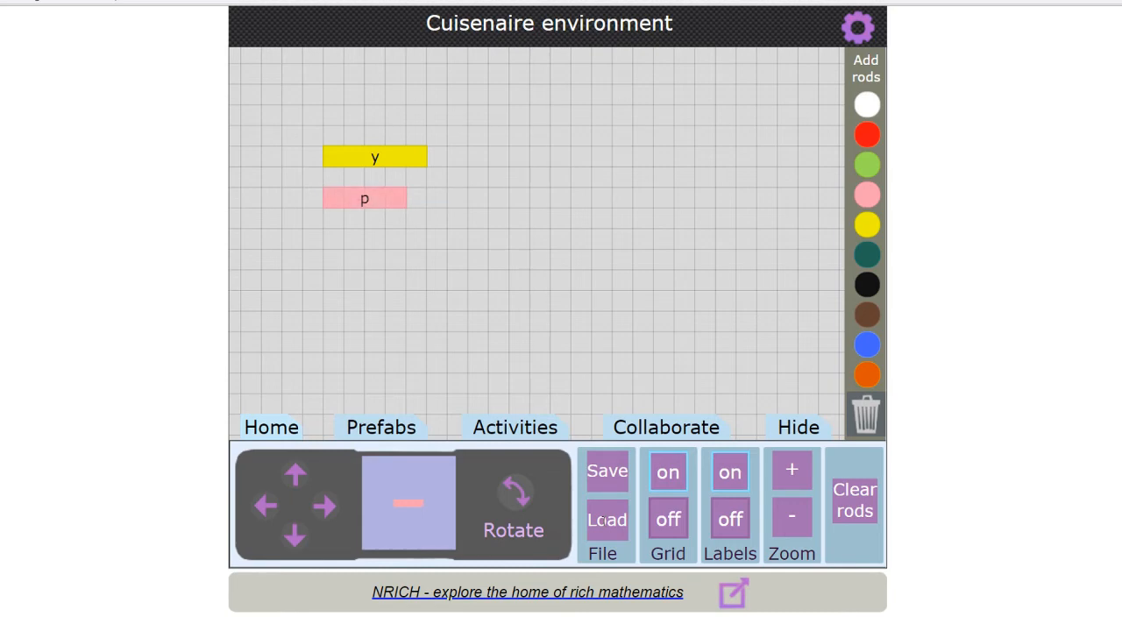
{"action": "mouse_move", "coordinate": [512, 366]}
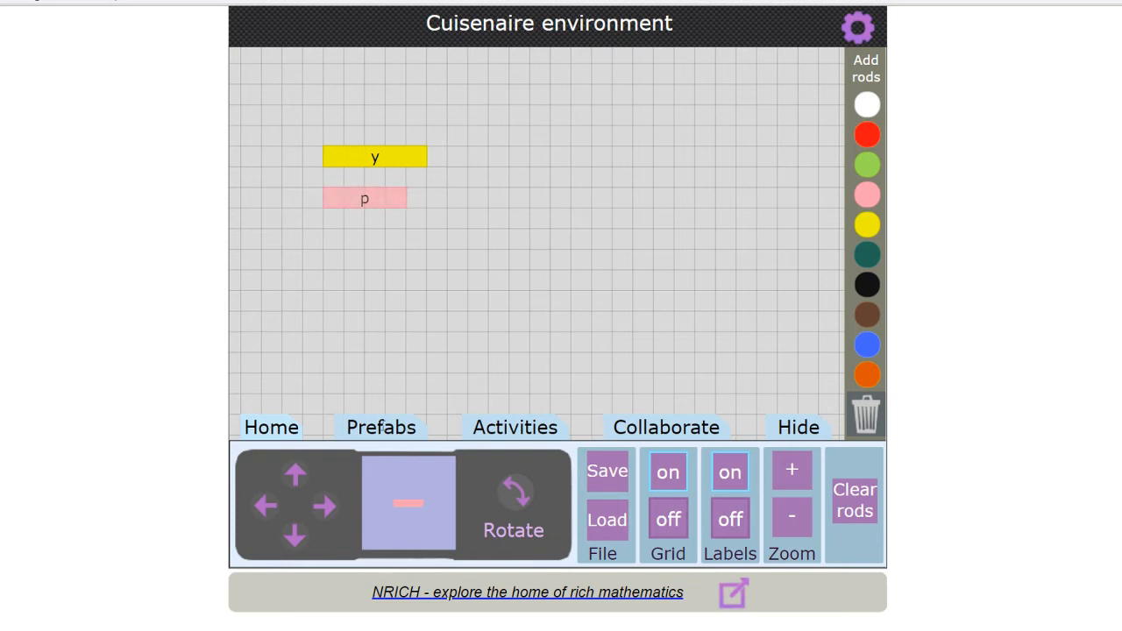
Step: Load the Staircase 2 prefab of ten rods and select the orange rod at its base
{"action": "left_click", "coordinate": [380, 428]}
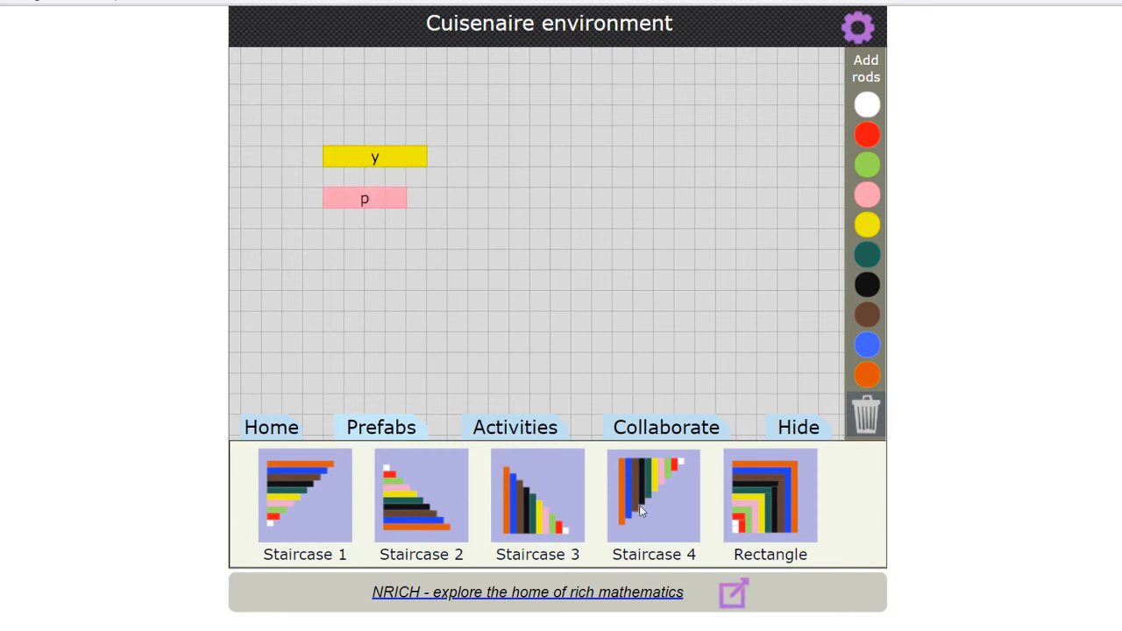
{"action": "mouse_move", "coordinate": [313, 489]}
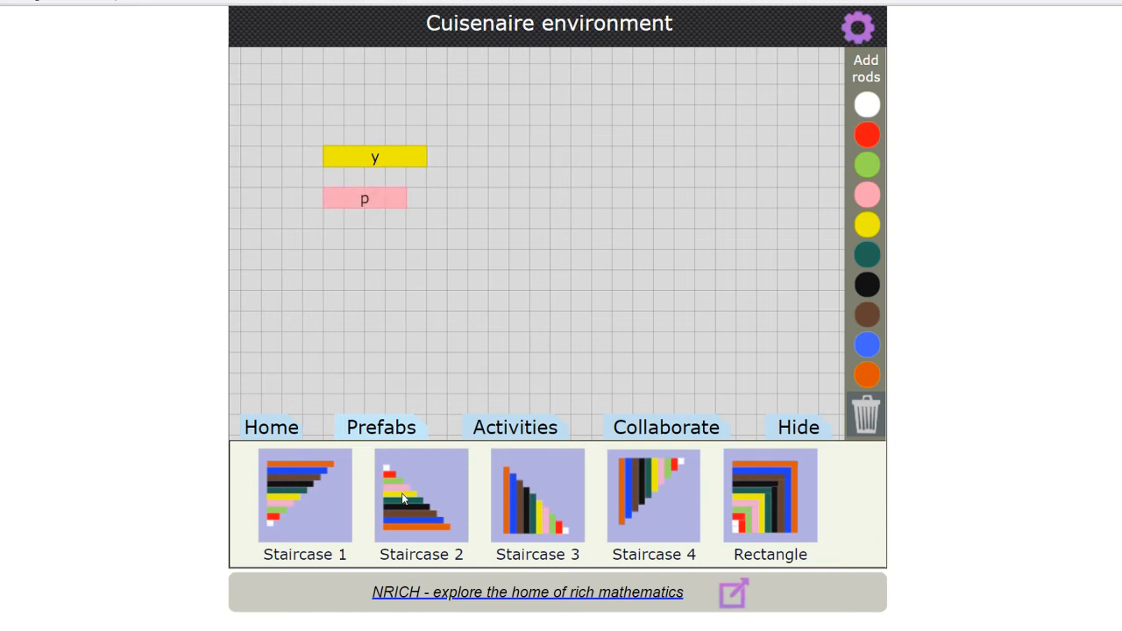
{"action": "left_click", "coordinate": [421, 494]}
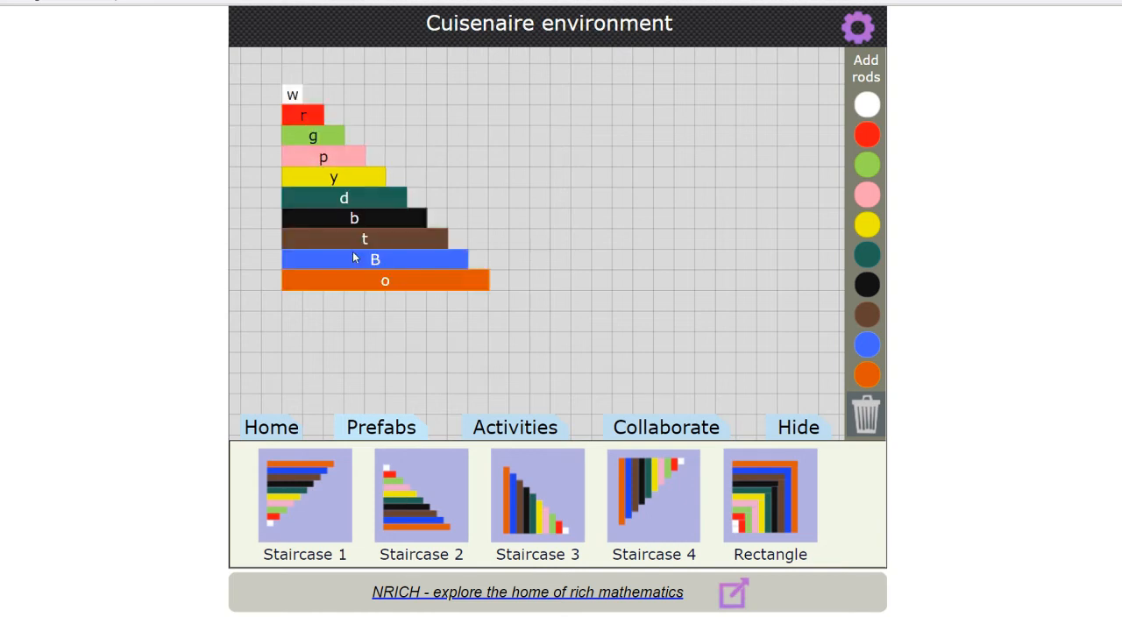
{"action": "mouse_move", "coordinate": [321, 279]}
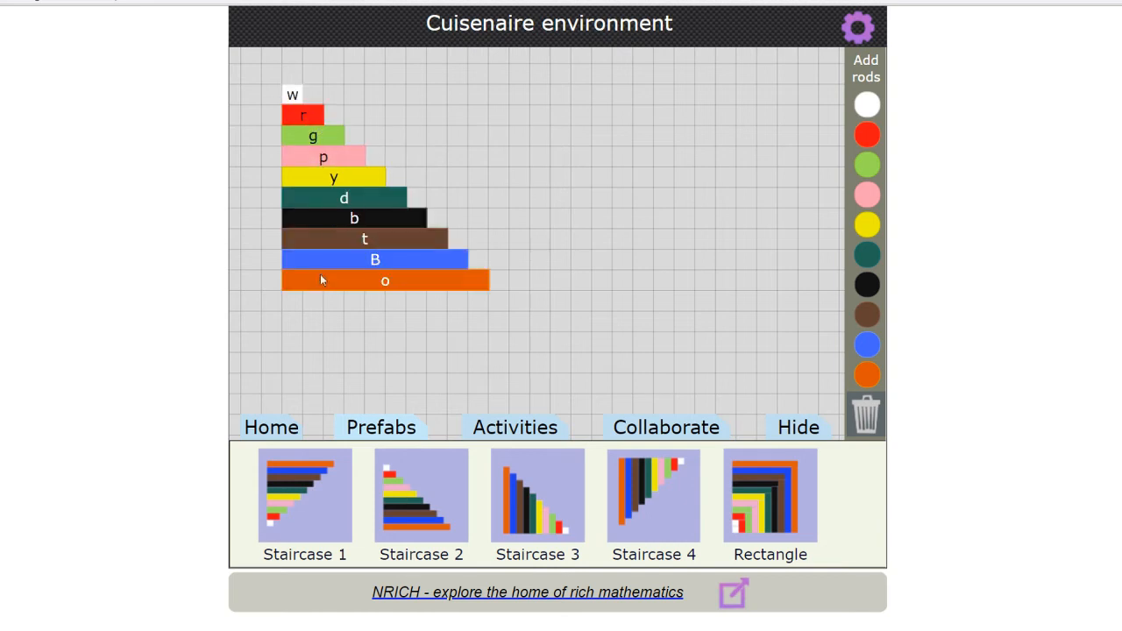
{"action": "left_click", "coordinate": [270, 428]}
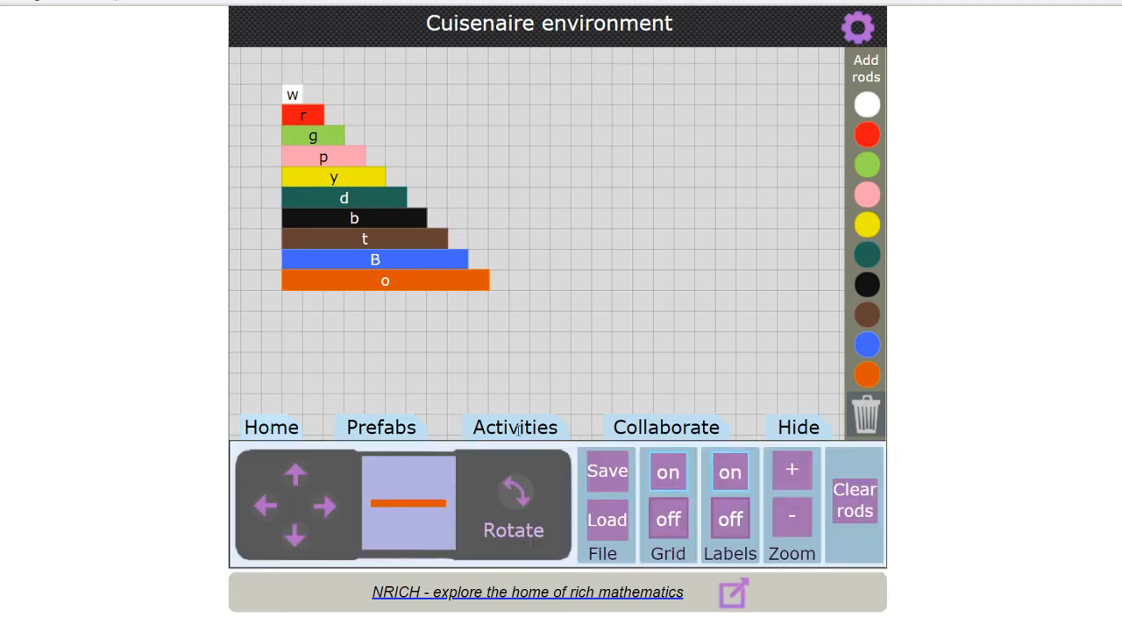
Step: Browse the Activities list to the Cuisenaire Squares task
{"action": "left_click", "coordinate": [515, 427]}
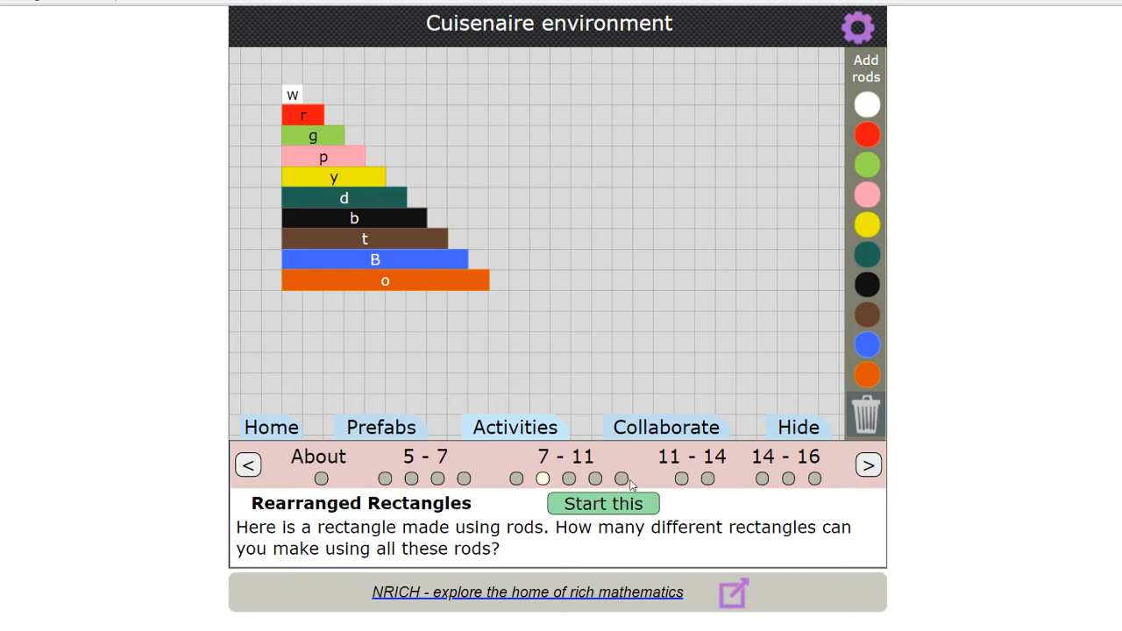
{"action": "left_click", "coordinate": [620, 477]}
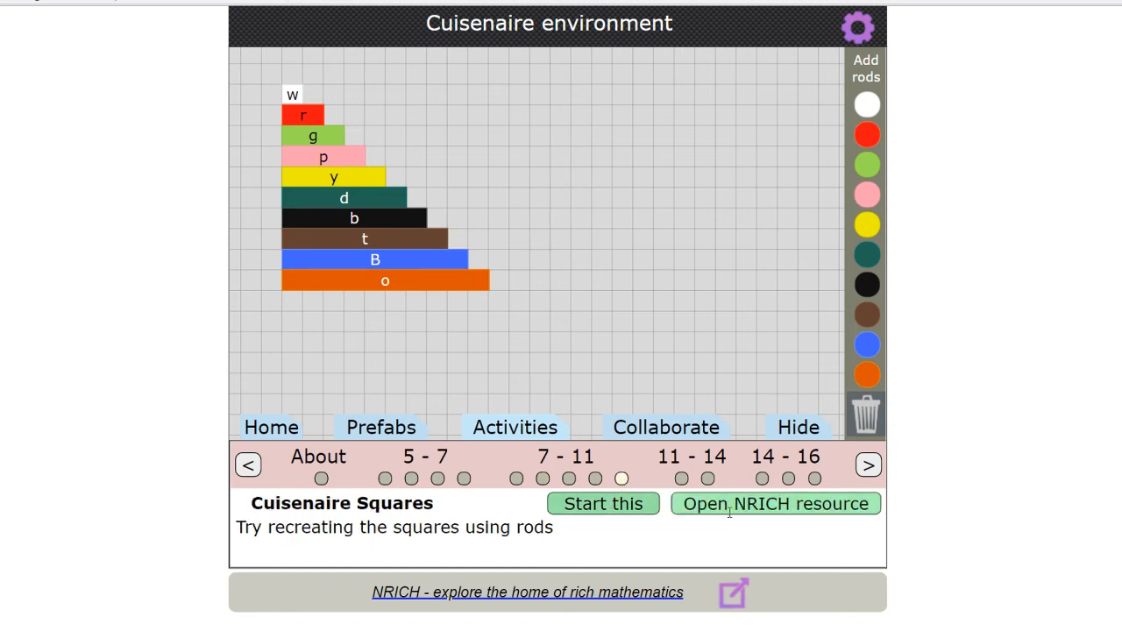
{"action": "mouse_move", "coordinate": [670, 393]}
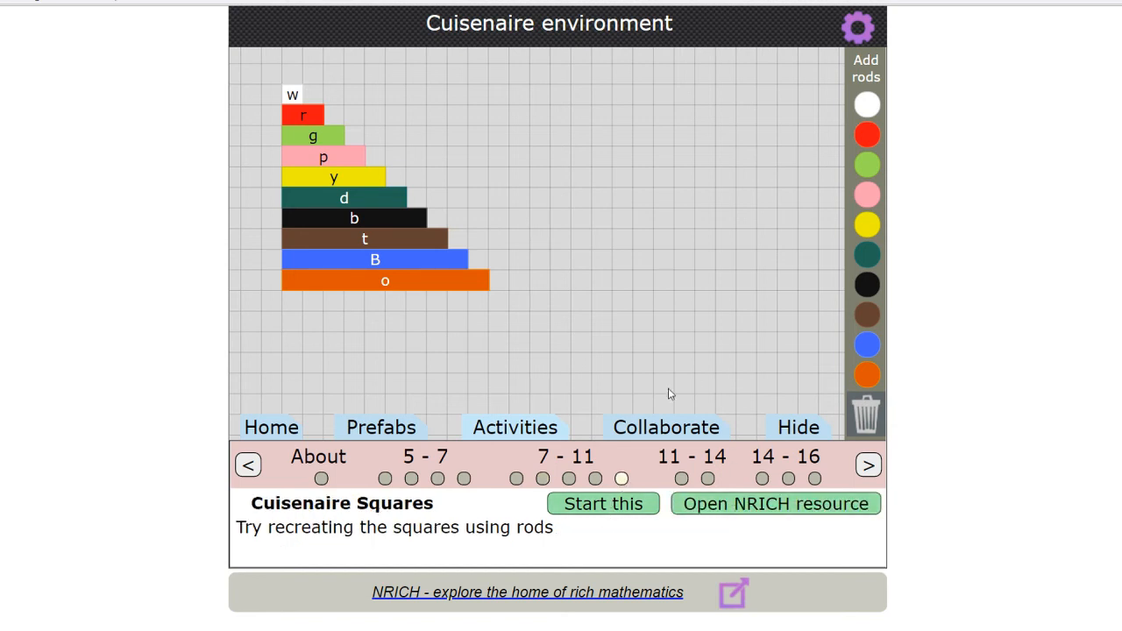
Step: Join via the Collaborate options, then hide the bottom menu panel
{"action": "left_click", "coordinate": [666, 428]}
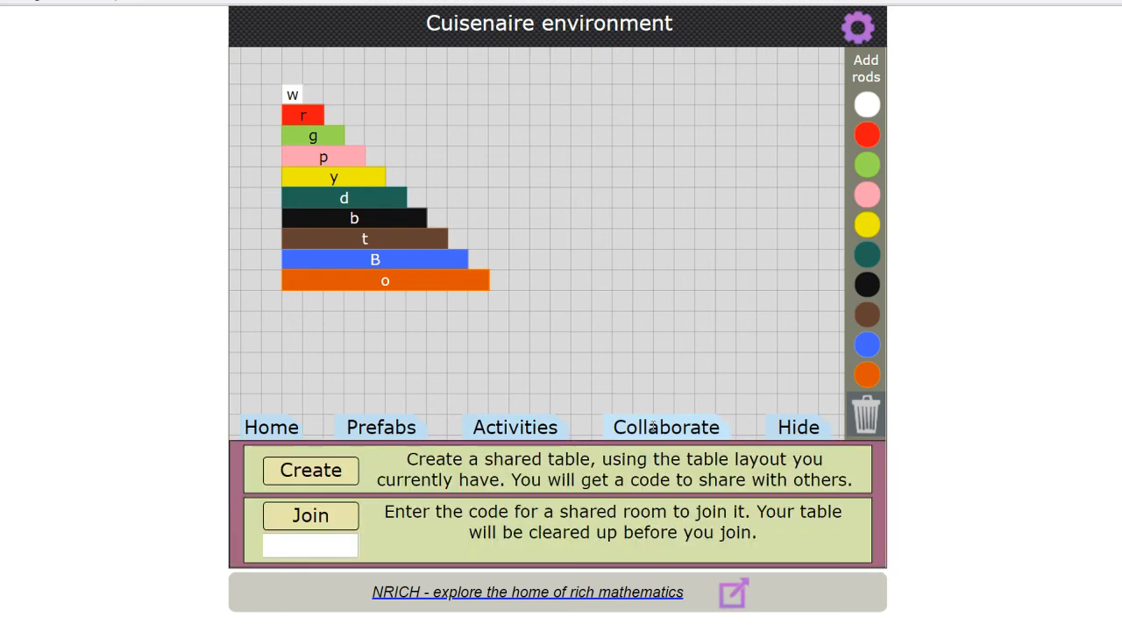
{"action": "mouse_move", "coordinate": [442, 386]}
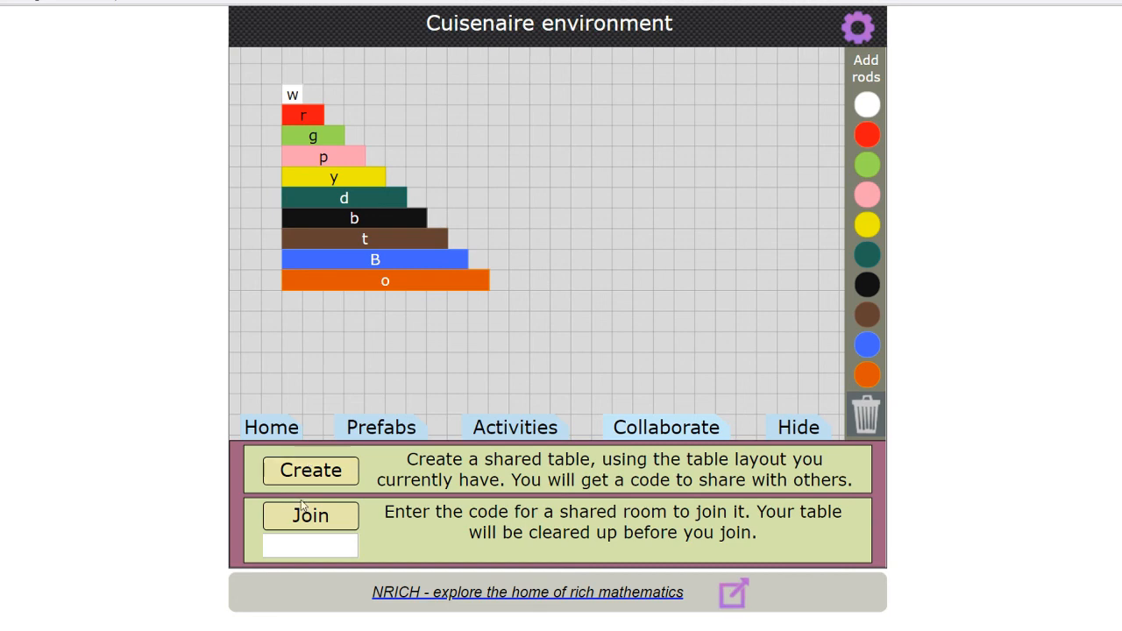
{"action": "left_click", "coordinate": [308, 545]}
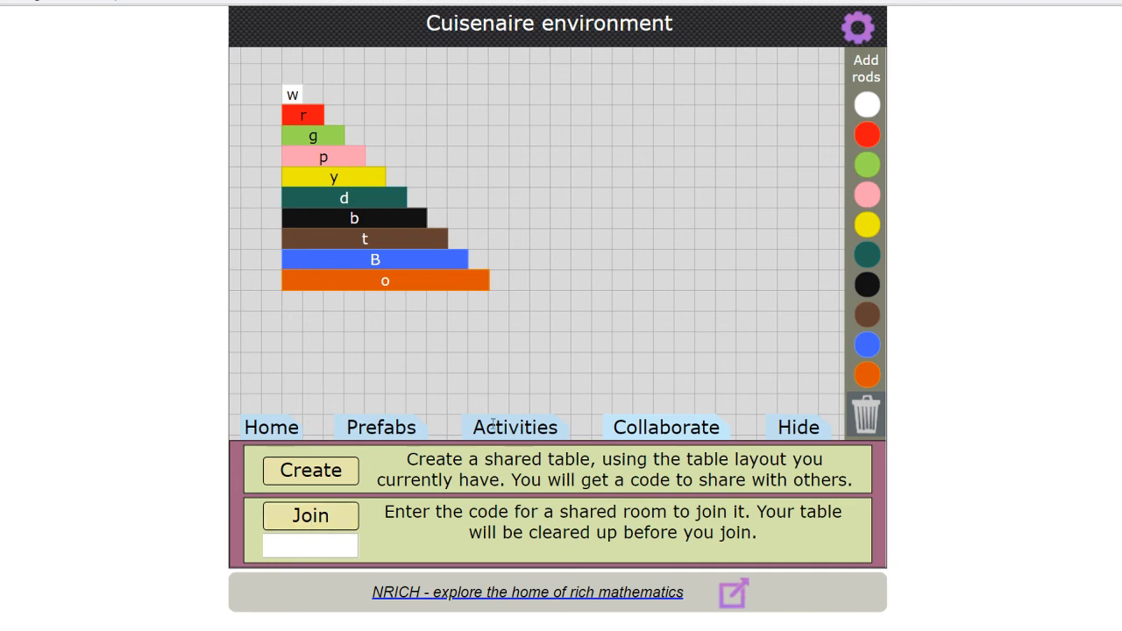
{"action": "mouse_move", "coordinate": [610, 354]}
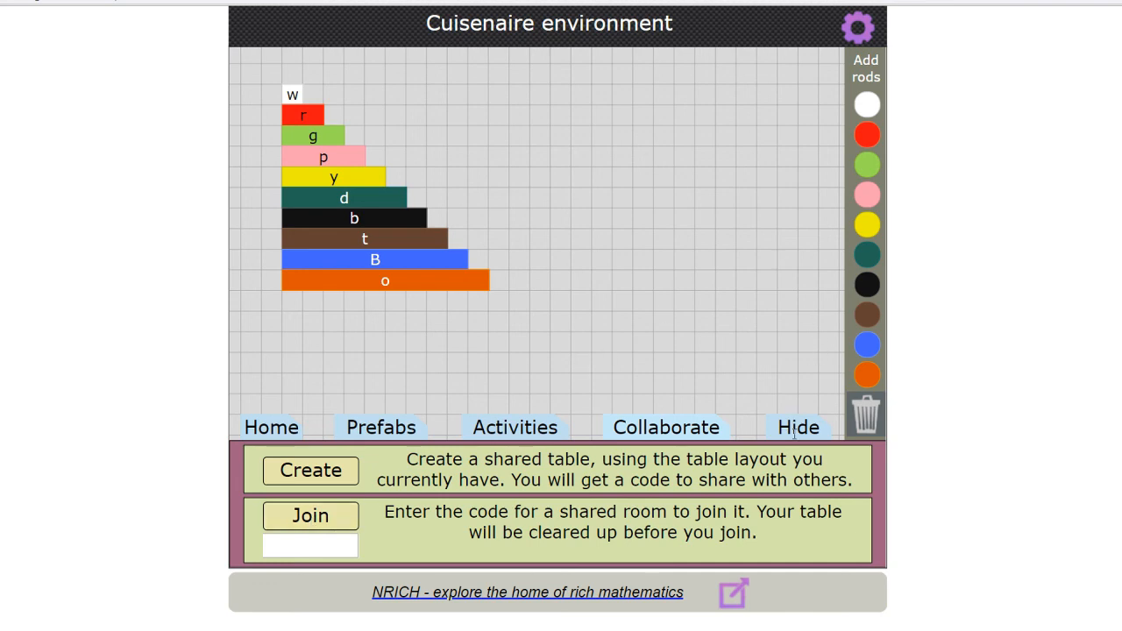
{"action": "left_click", "coordinate": [797, 427]}
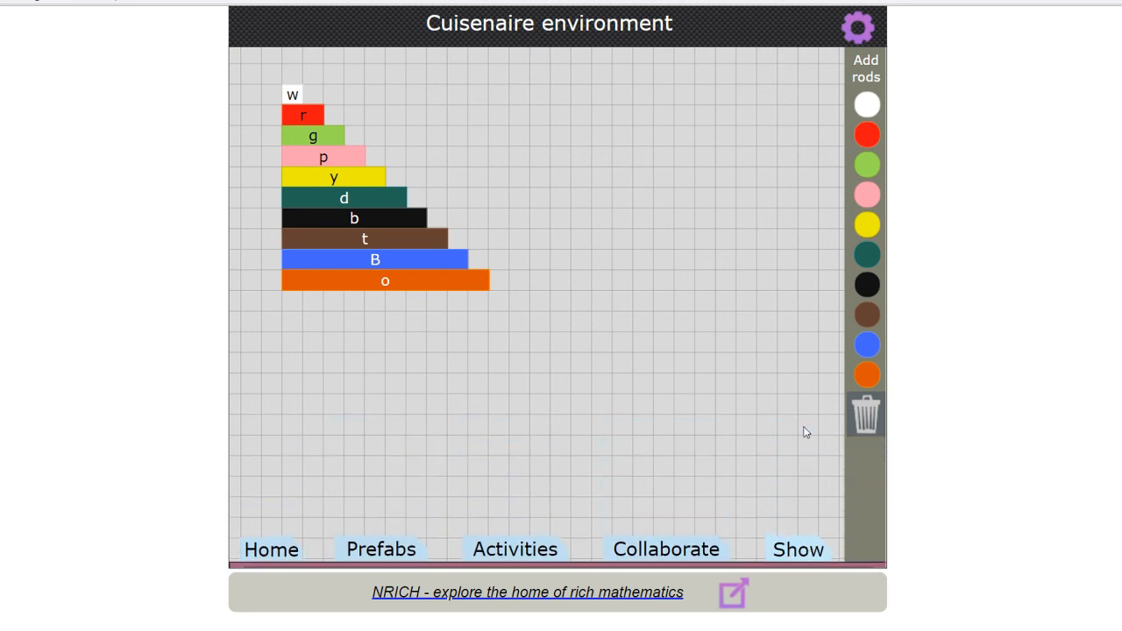